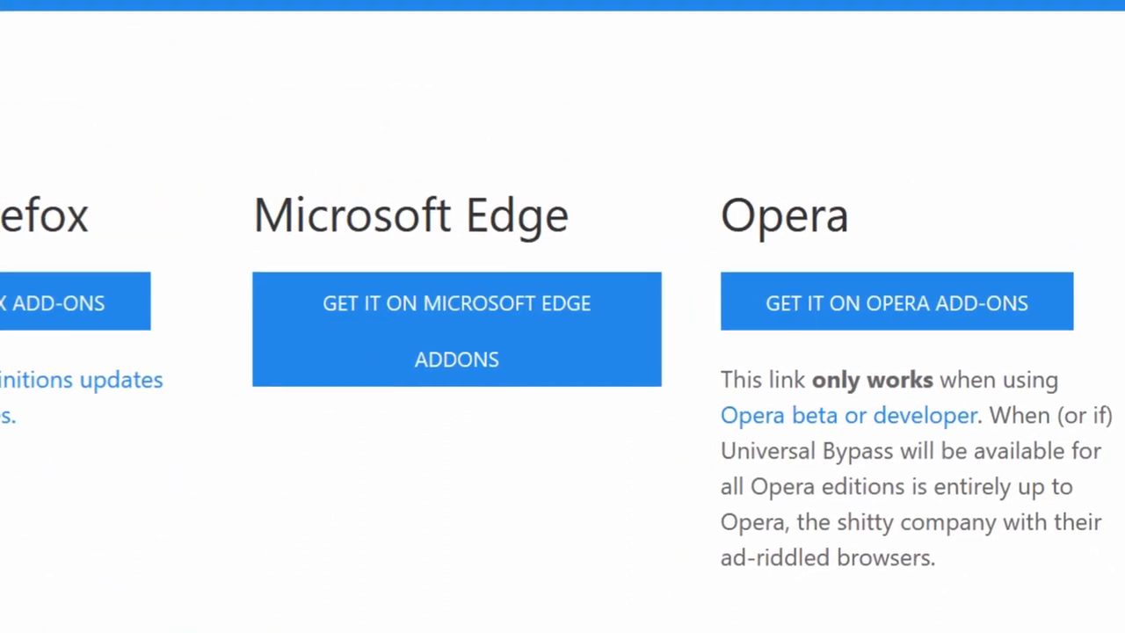
# Scroll up past the Universal Bypass website's browser install buttons.
pyautogui.scroll(3)
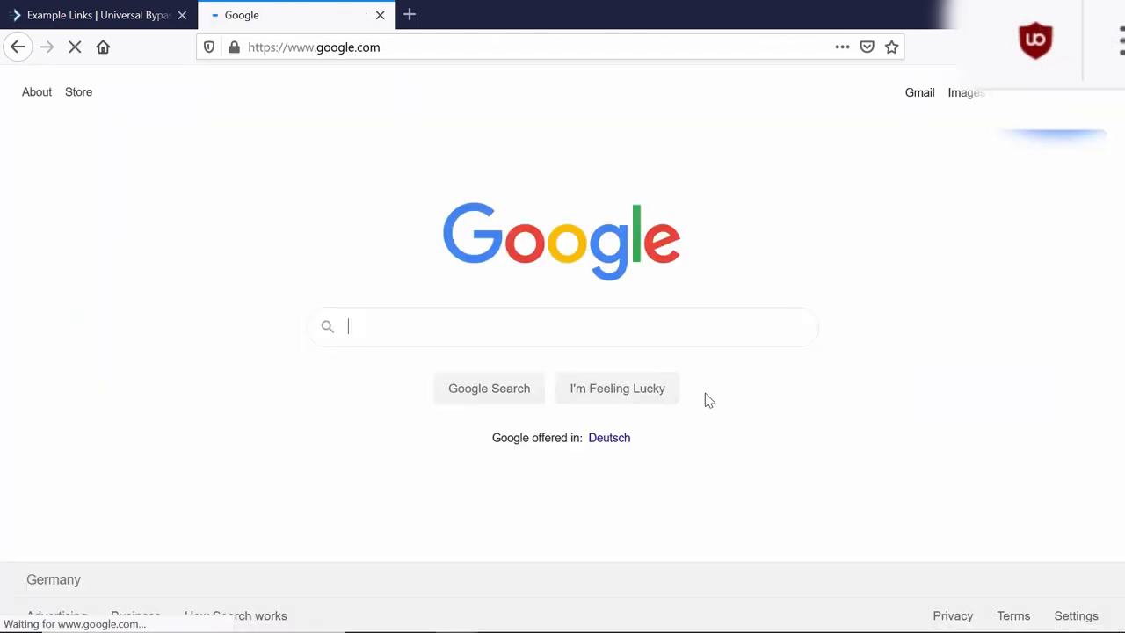
# Return to the Example Links tab and follow the Adf.ly example link.
pyautogui.click(97, 15)
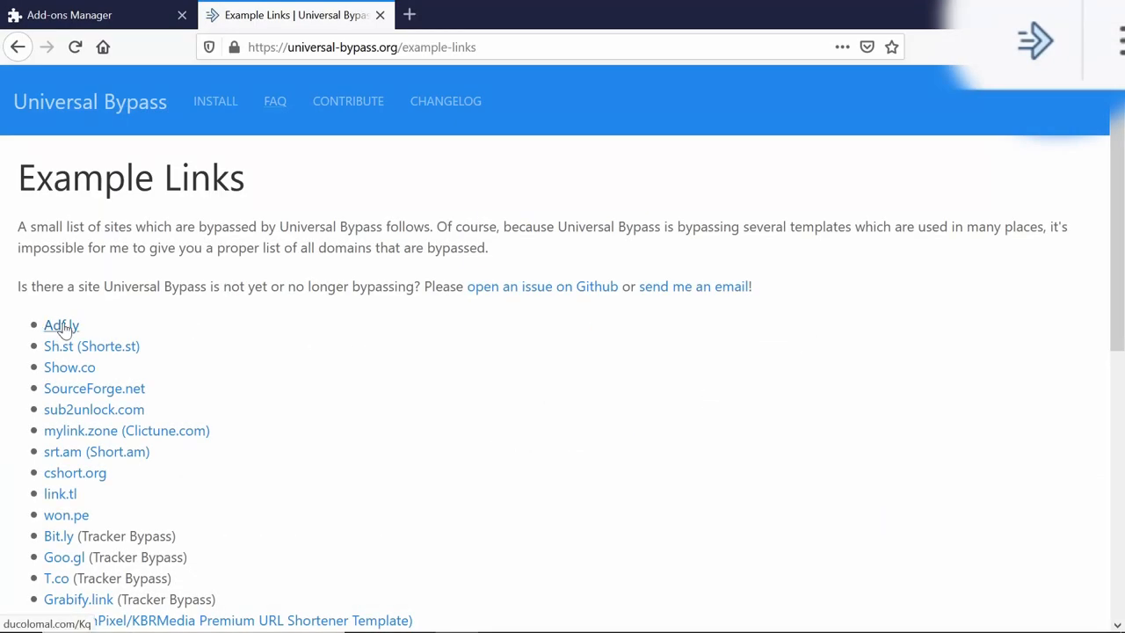
pyautogui.click(61, 325)
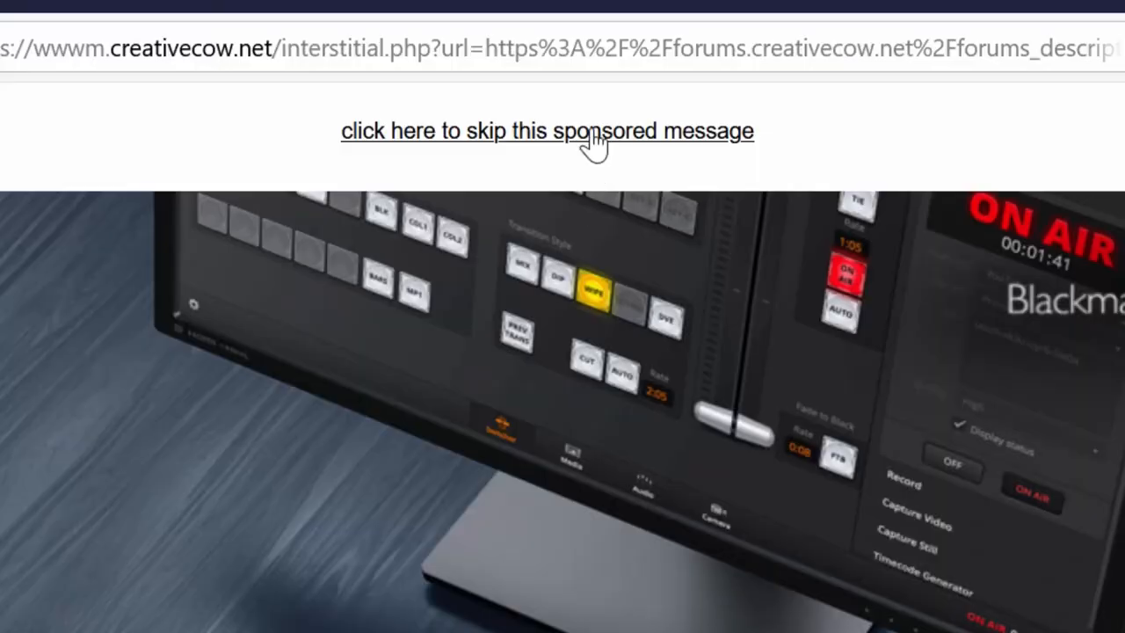
# Open the sub2unlock.com example link and complete its LIKE step.
pyautogui.click(547, 130)
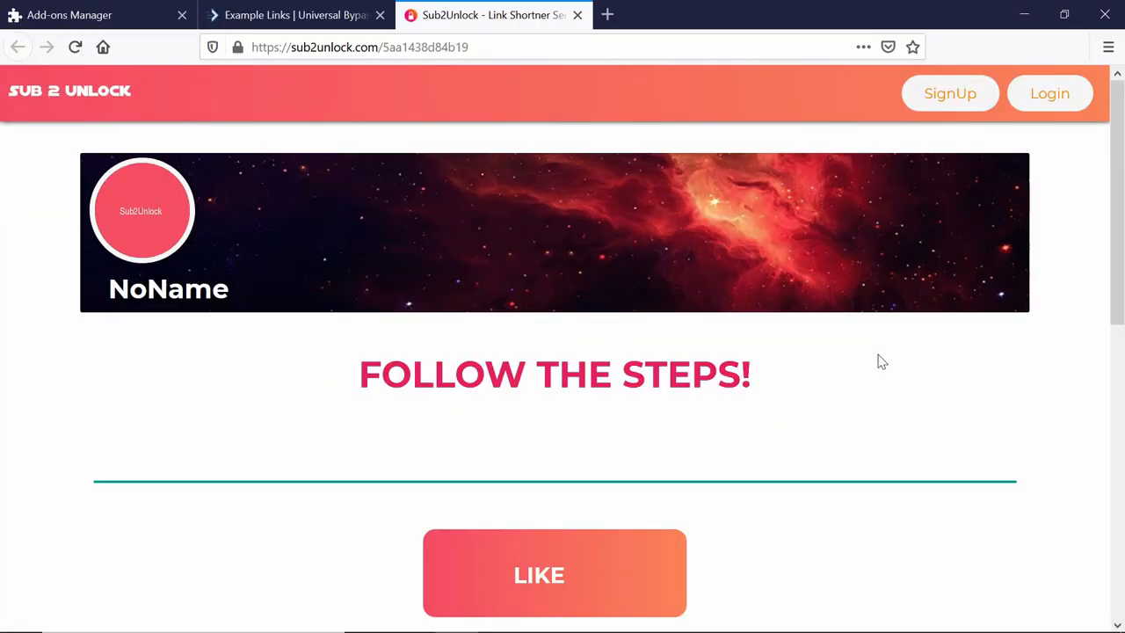
pyautogui.scroll(-3)
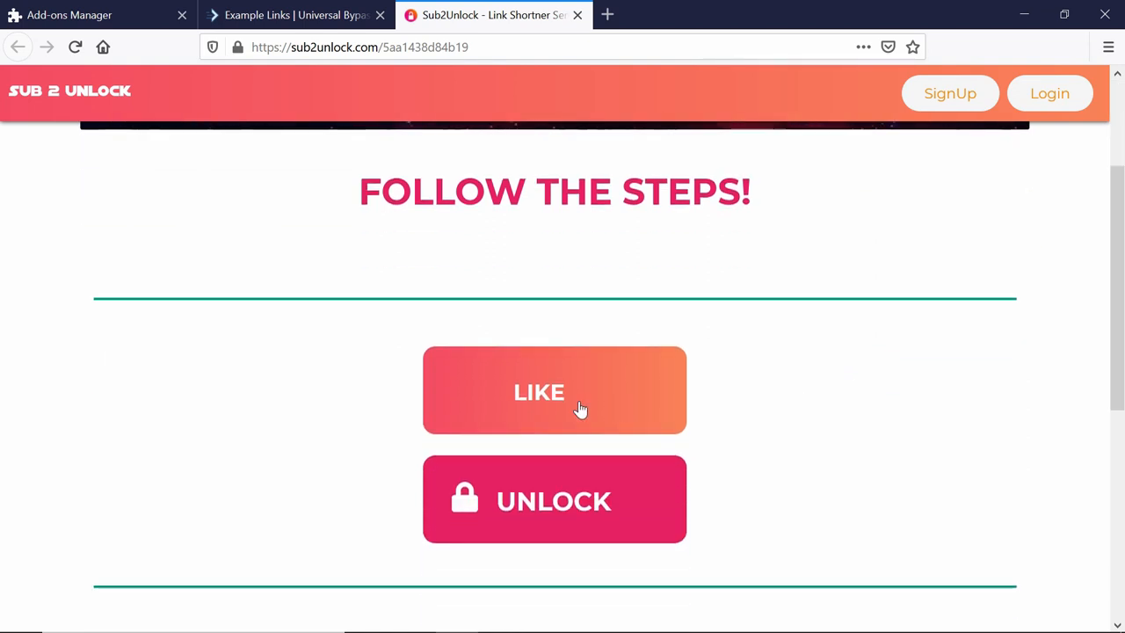
pyautogui.click(539, 391)
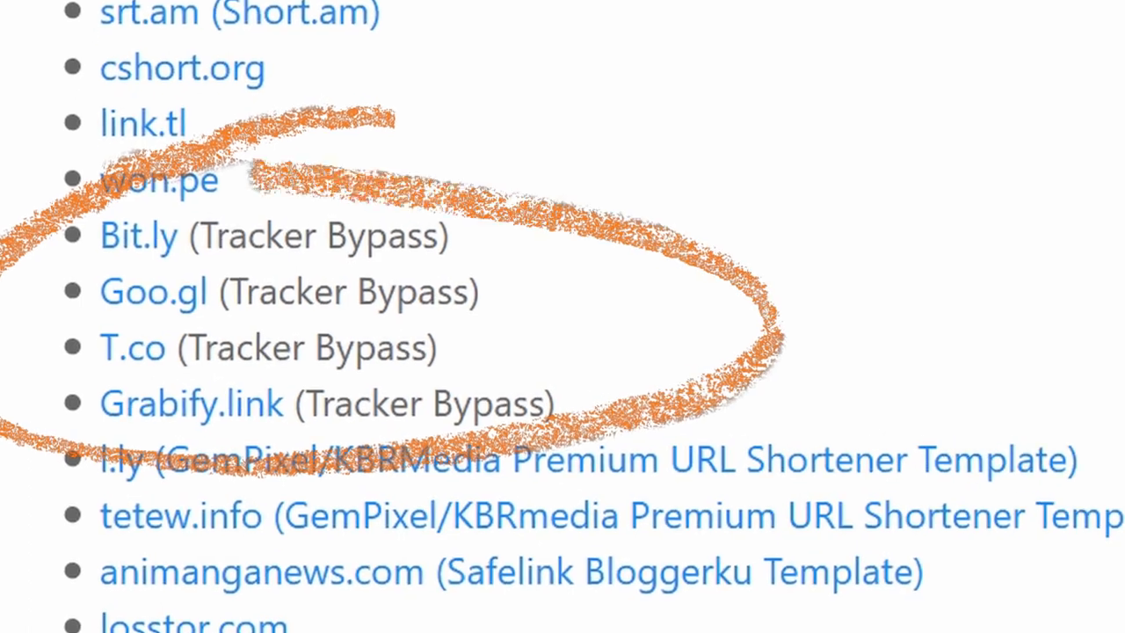
# Switch to the third tab holding the CPMlink shortened-link page.
pyautogui.click(466, 15)
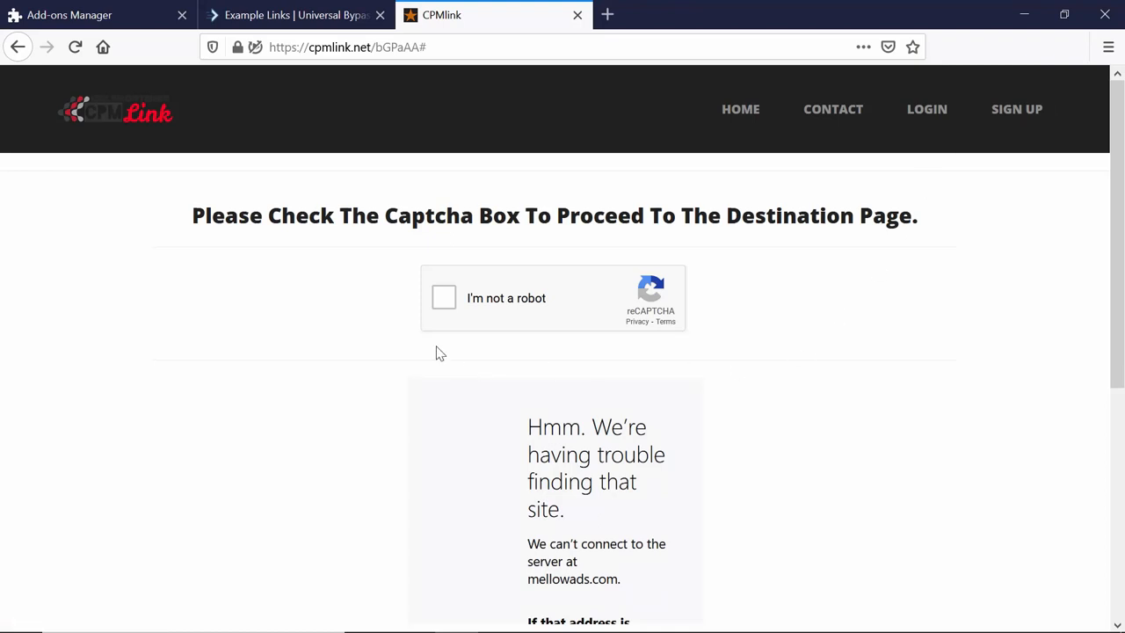
# Solve the CPMlink parking-meter captcha, then switch to Universal Bypass's PRIVACY.md page.
pyautogui.click(444, 297)
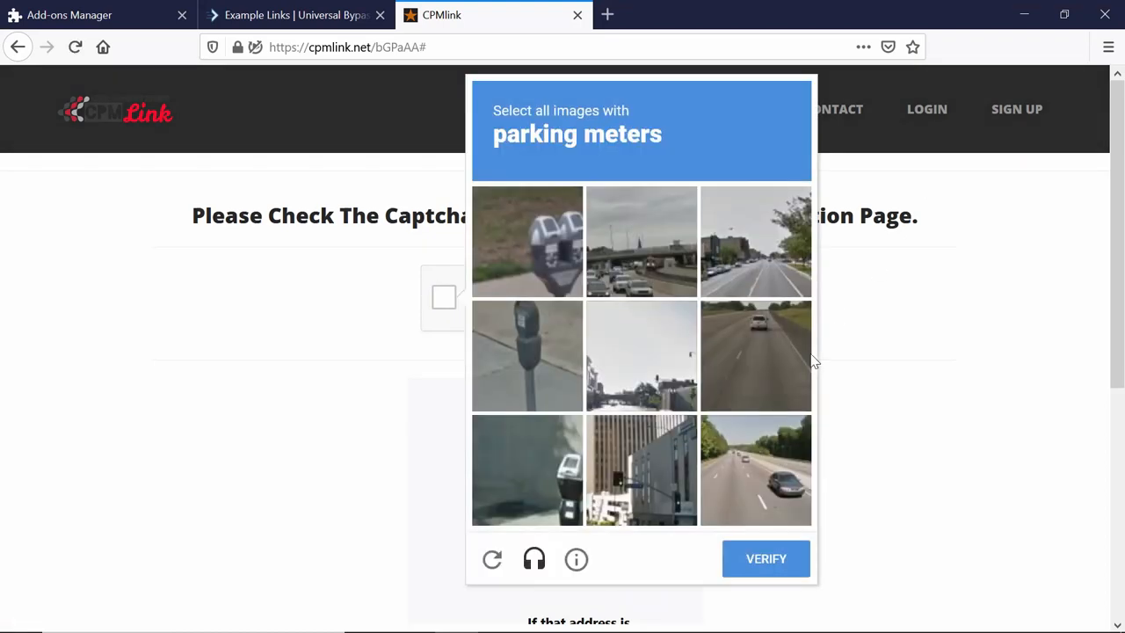
pyautogui.click(527, 241)
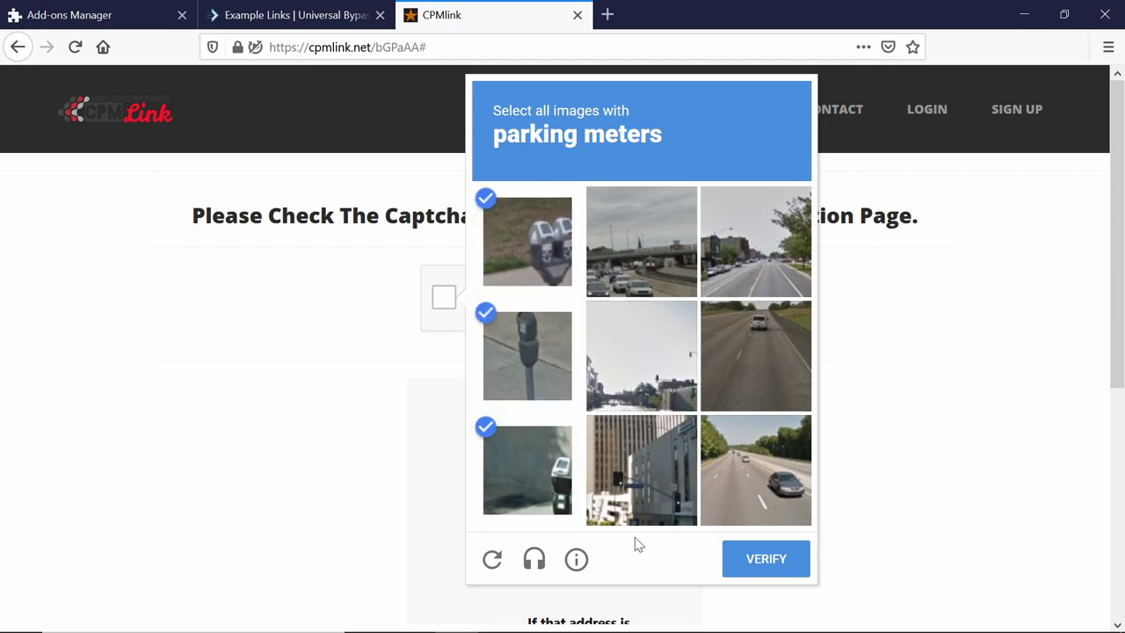
pyautogui.click(766, 559)
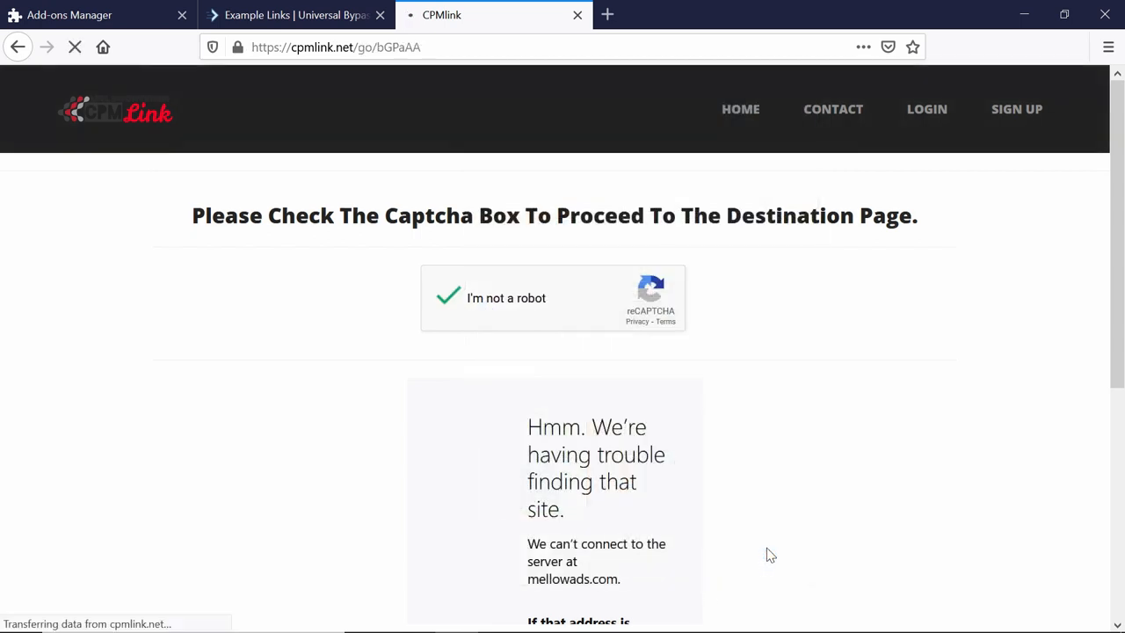
pyautogui.click(294, 15)
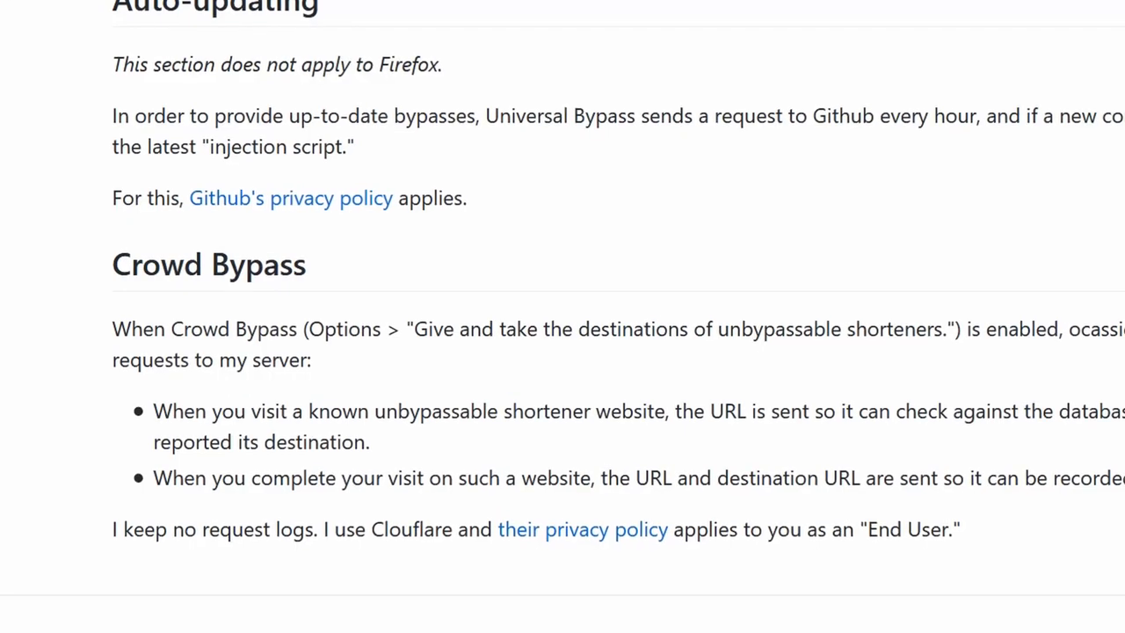
pyautogui.scroll(3)
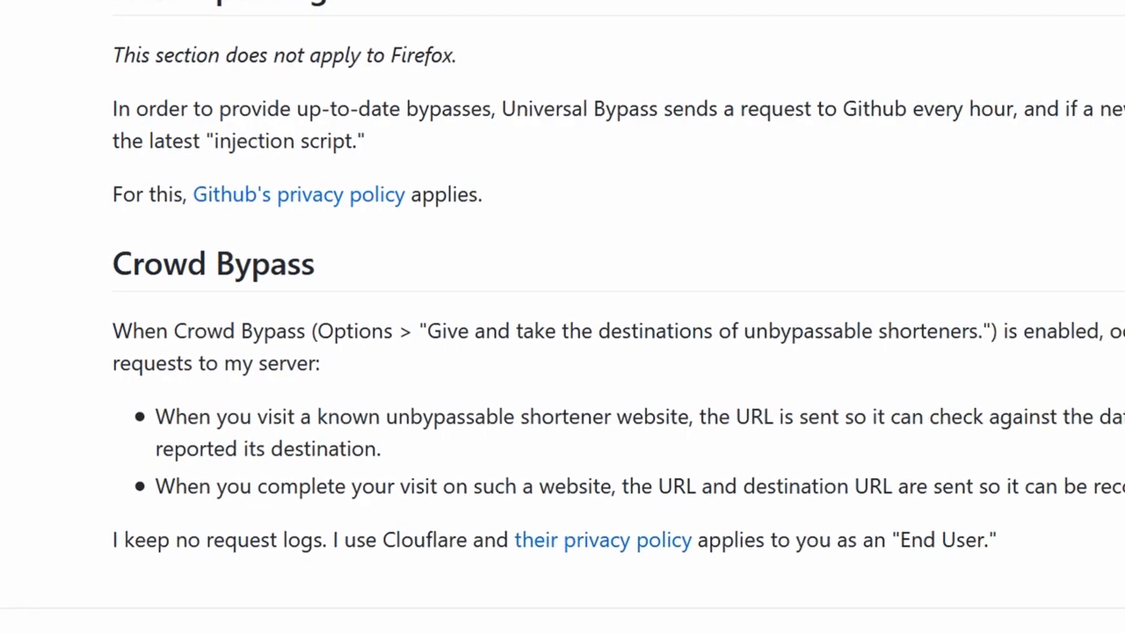
pyautogui.scroll(3)
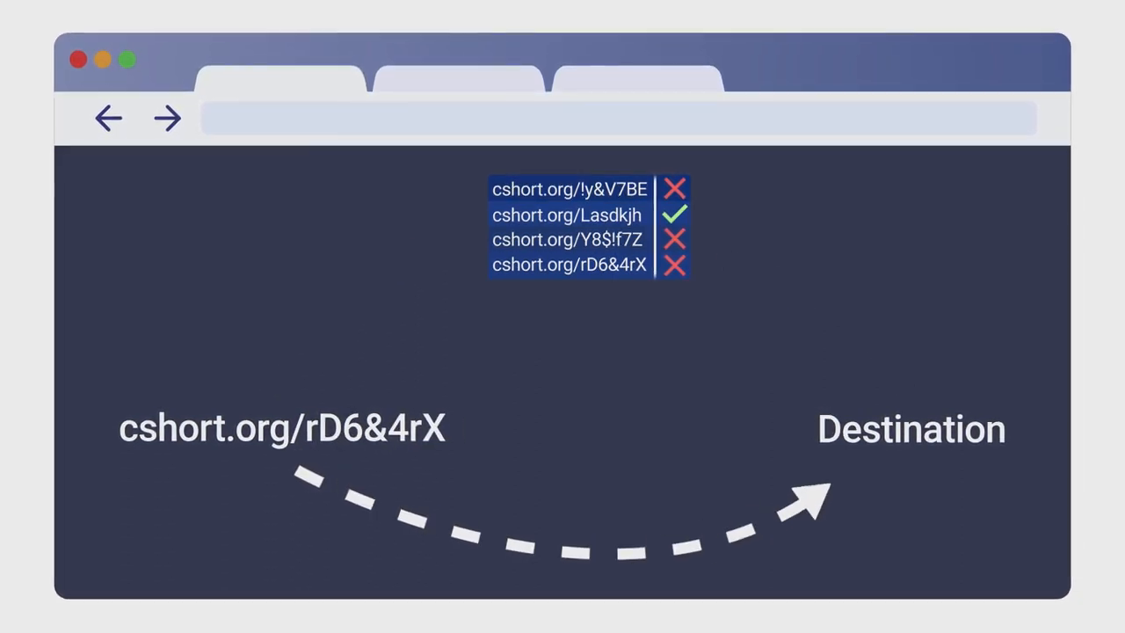
pyautogui.moveTo(888, 360)
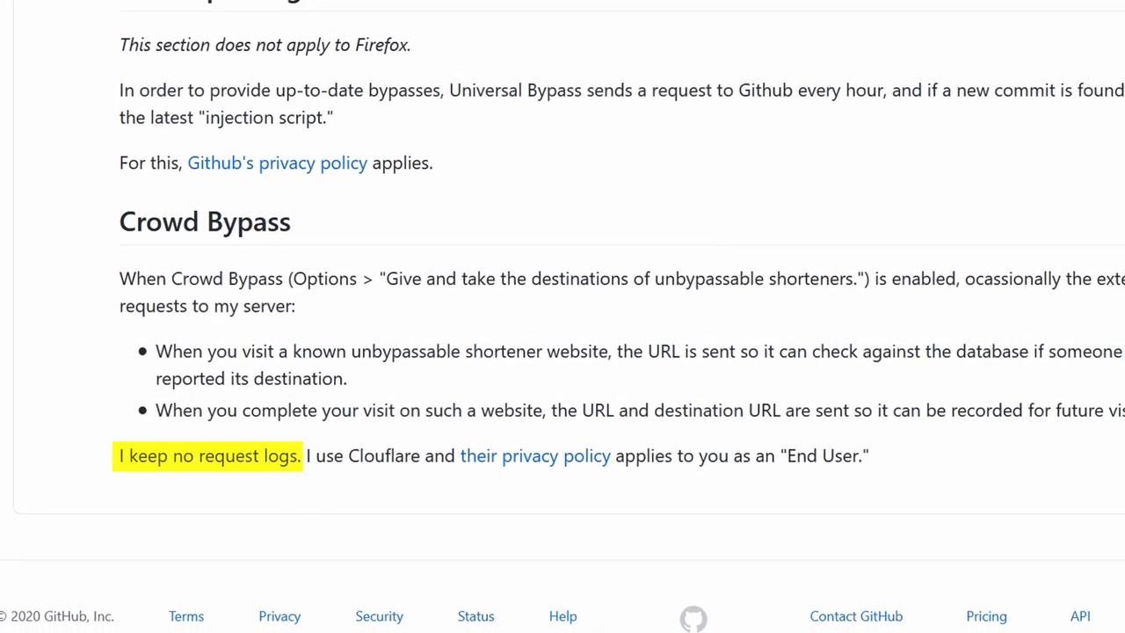
# Scroll up through the PRIVACY.md privacy policy page.
pyautogui.scroll(3)
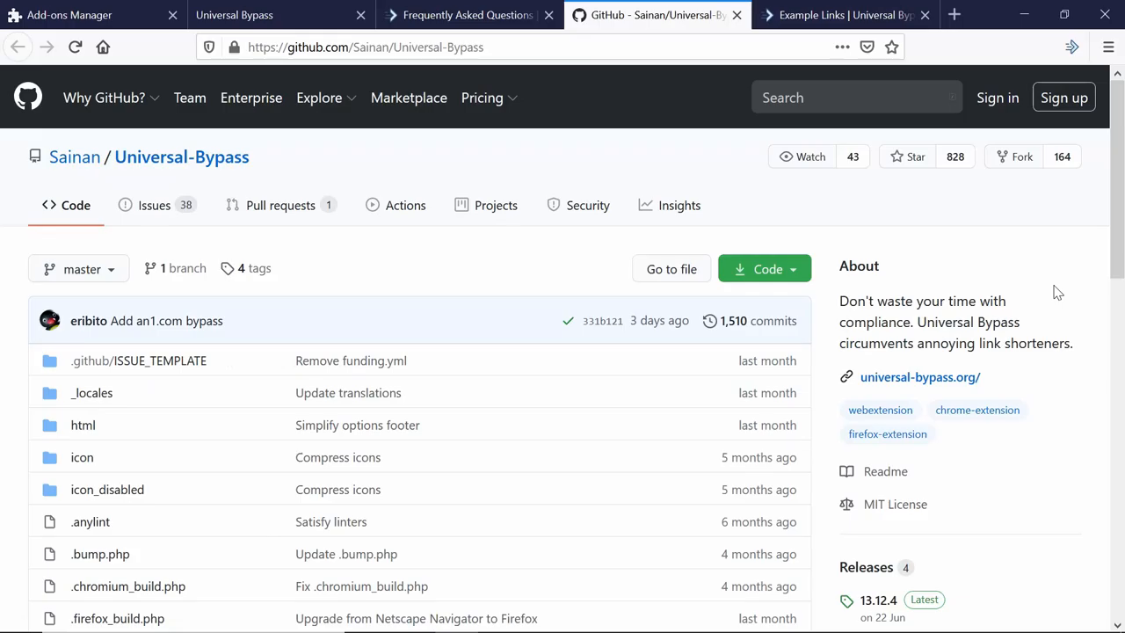
pyautogui.moveTo(1097, 219)
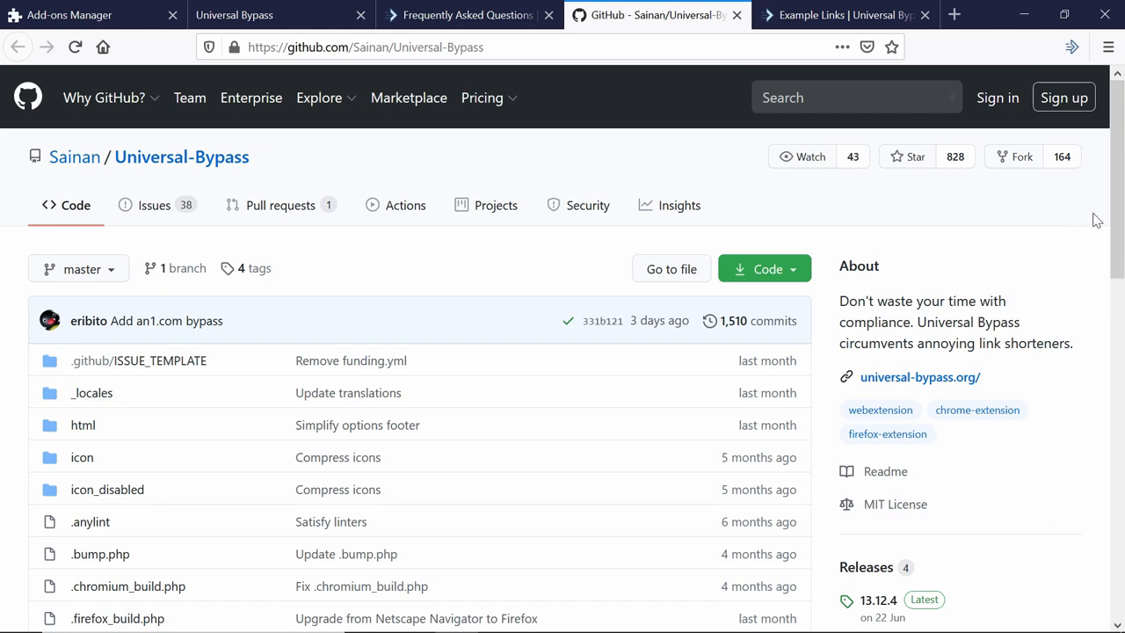
# Scroll through the repository README and options page to reach Custom Bypasses.
pyautogui.scroll(-3)
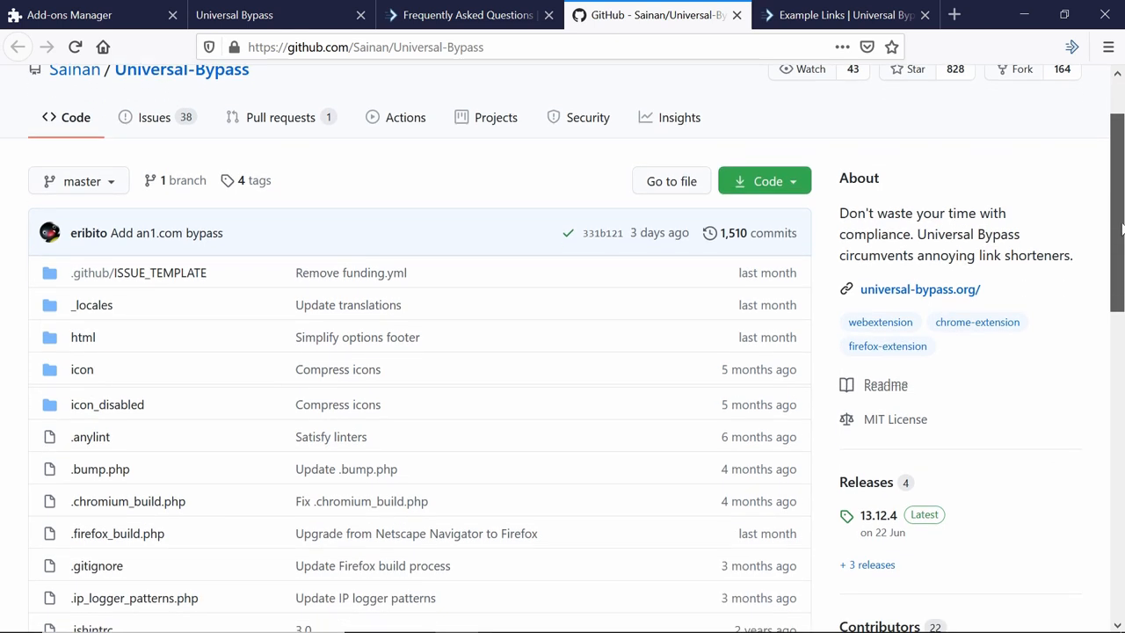
pyautogui.scroll(-3)
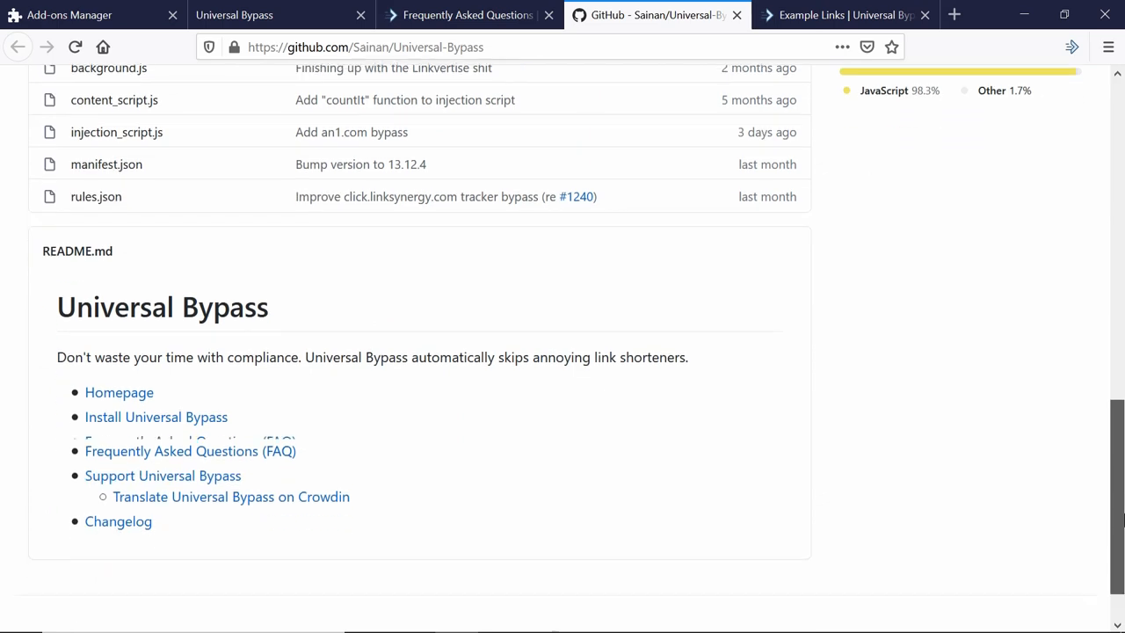
pyautogui.scroll(3)
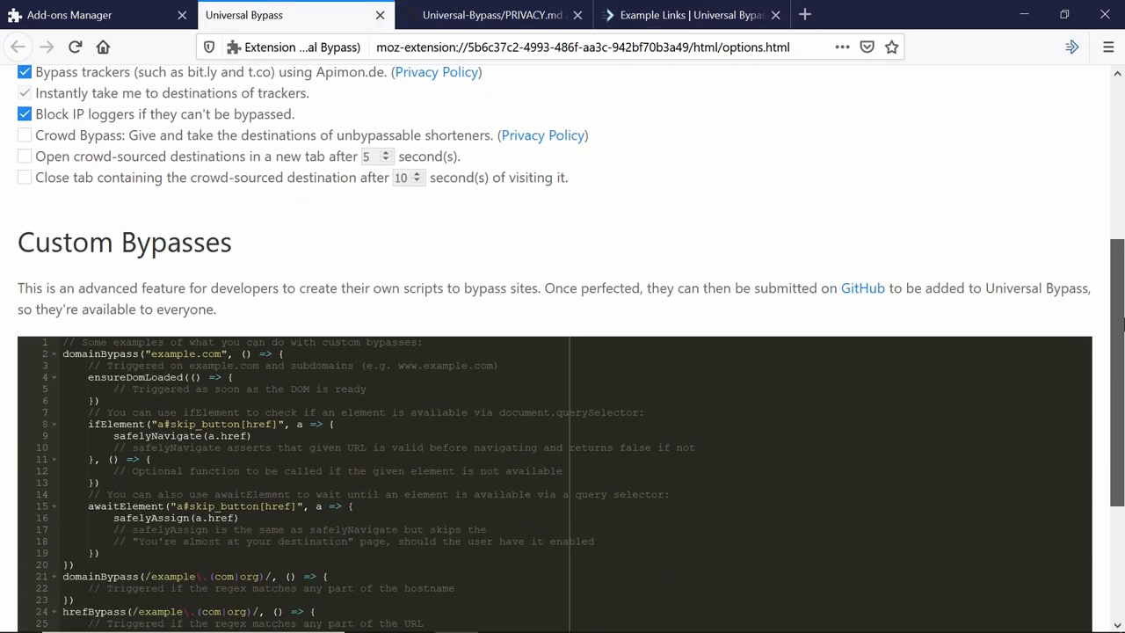
pyautogui.scroll(-3)
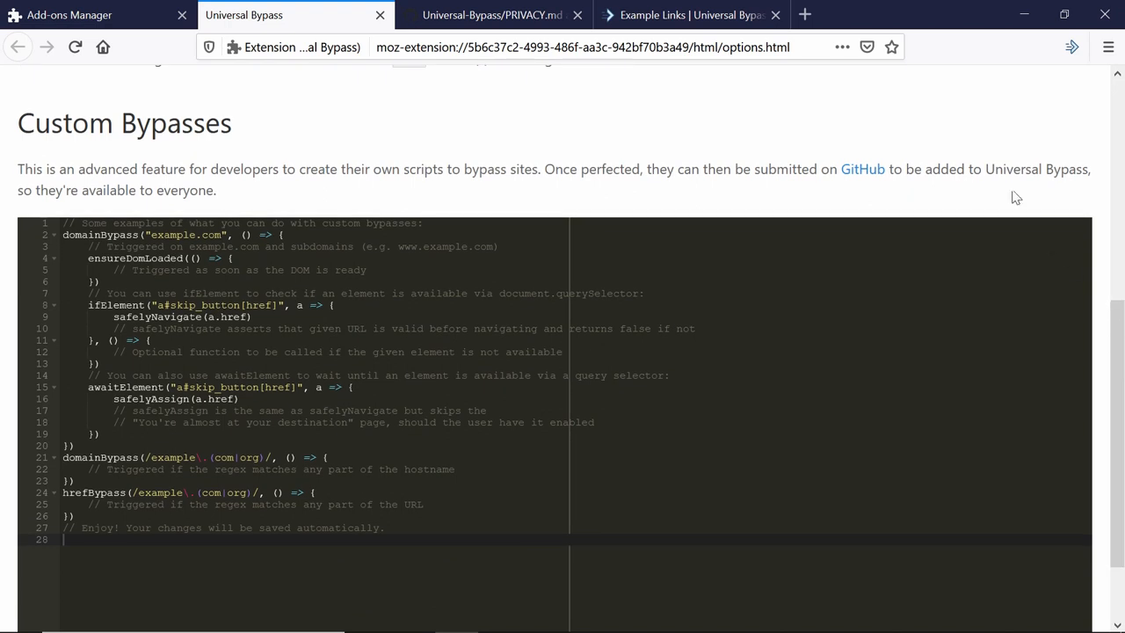
pyautogui.moveTo(991, 202)
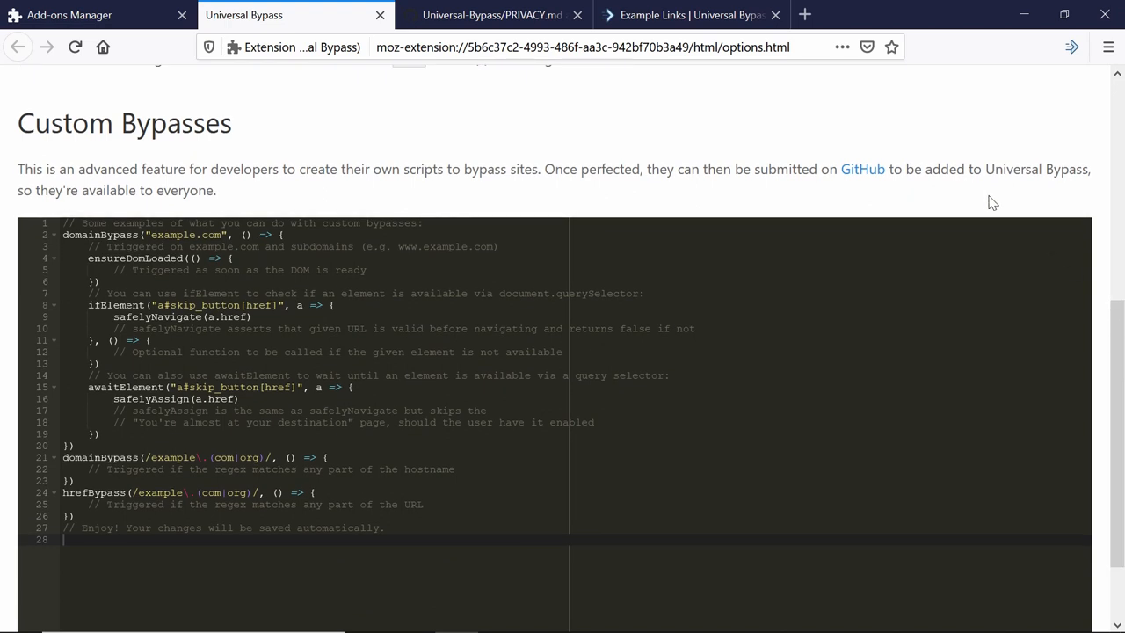